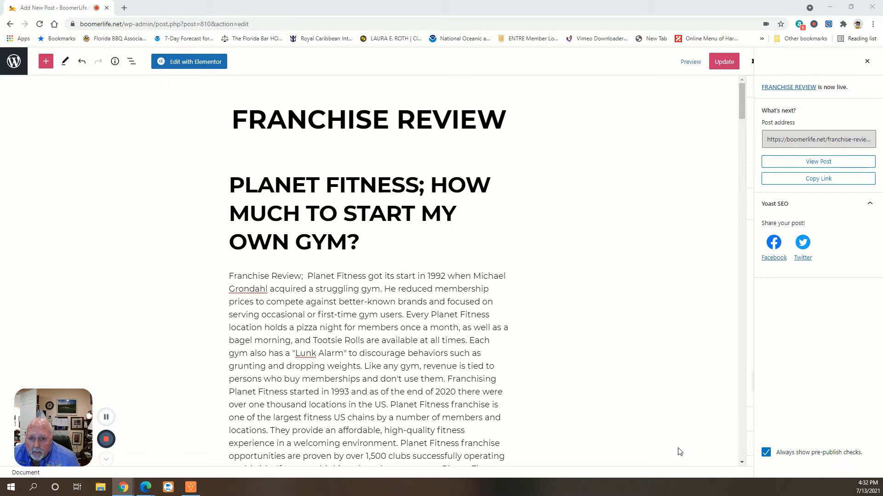
mouse_move(622, 415)
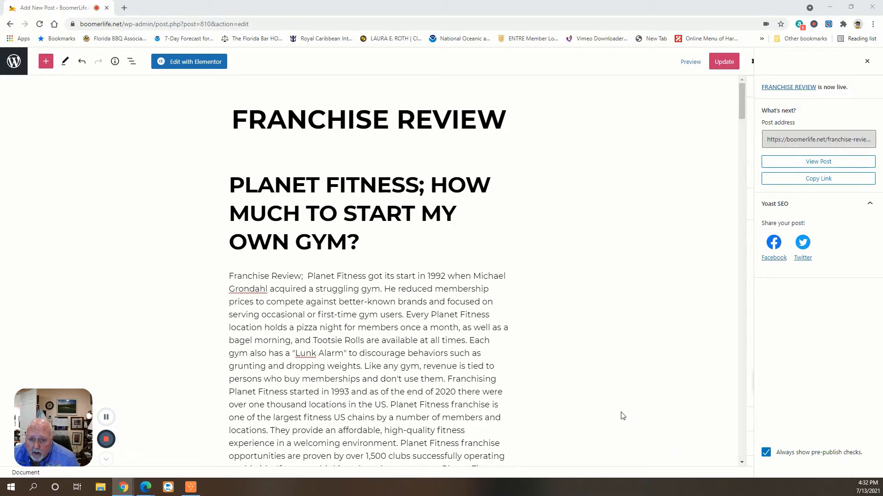
mouse_move(322, 372)
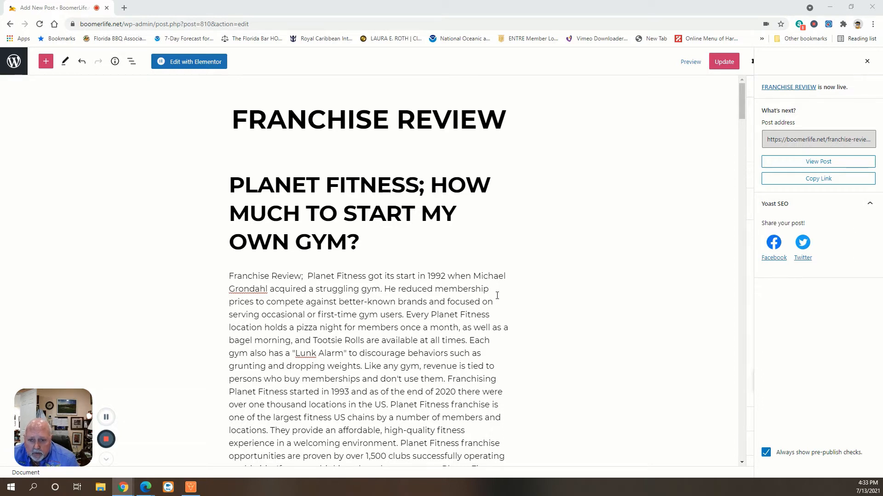
mouse_move(497, 360)
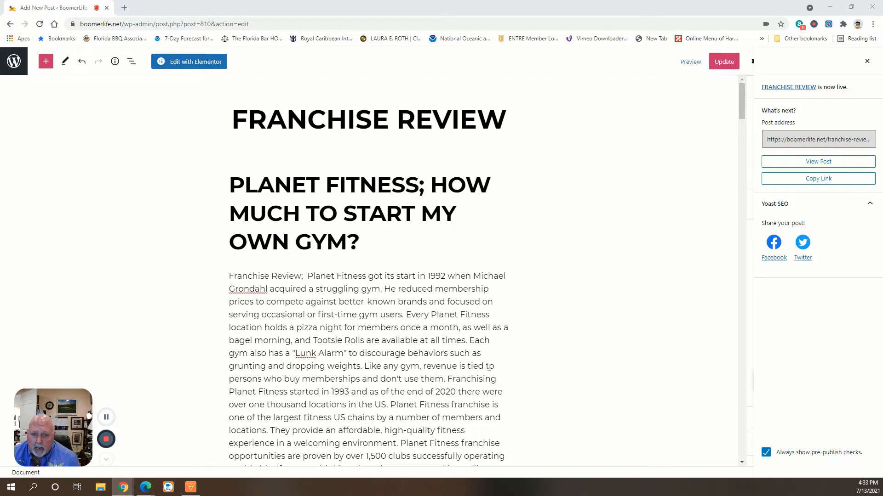
mouse_move(512, 373)
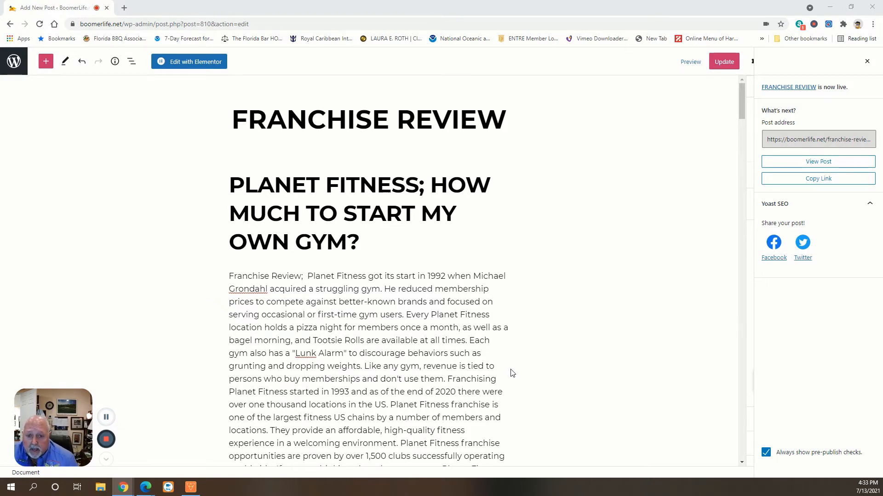
mouse_move(520, 377)
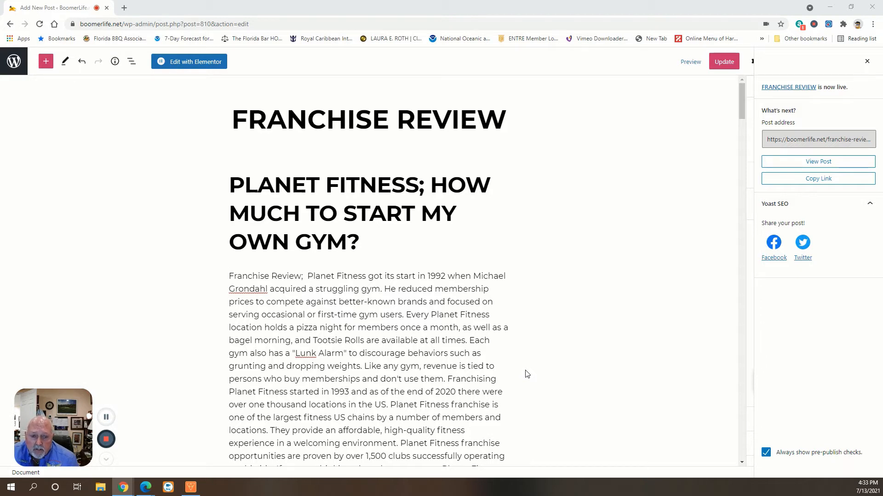
mouse_move(522, 391)
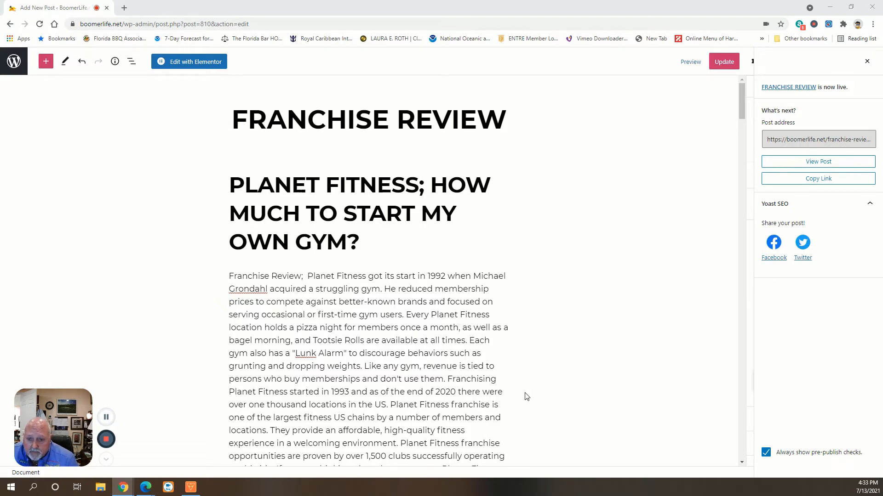
scroll("down", 3)
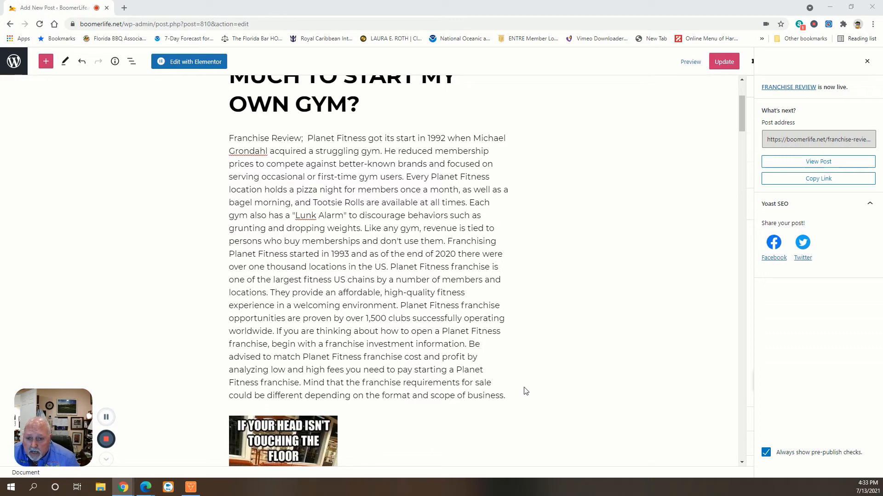
scroll("down", 3)
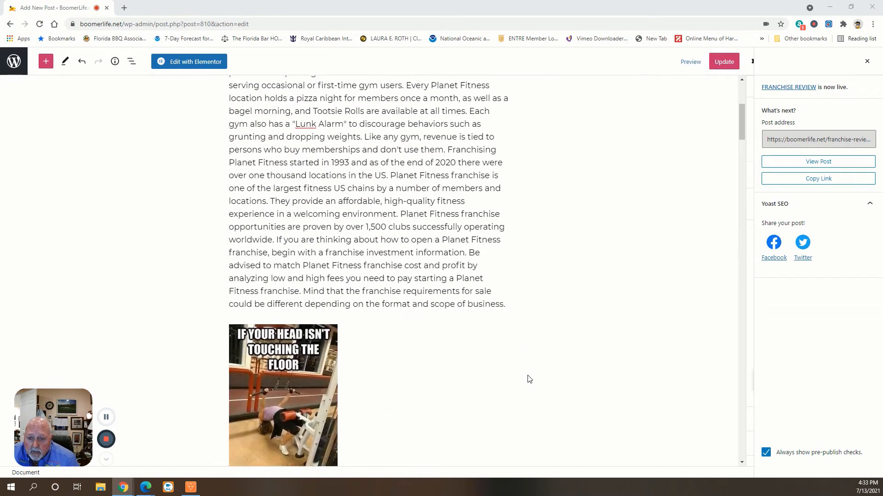
scroll("down", 3)
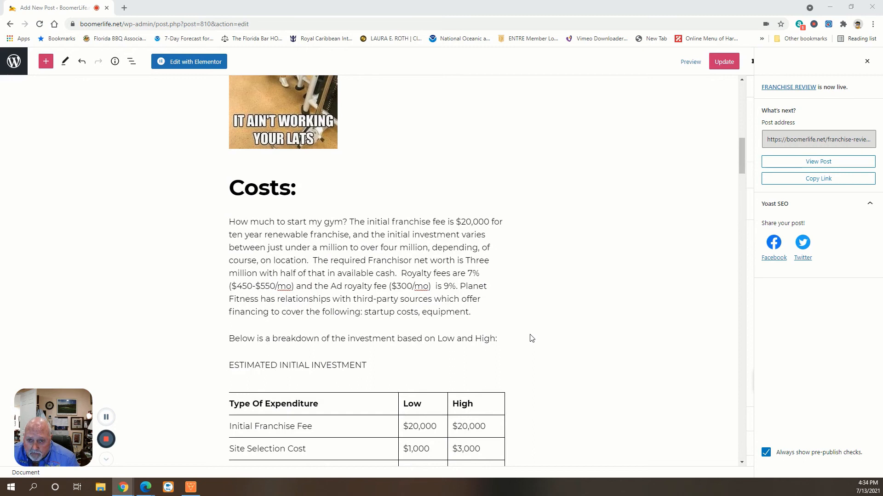
mouse_move(533, 352)
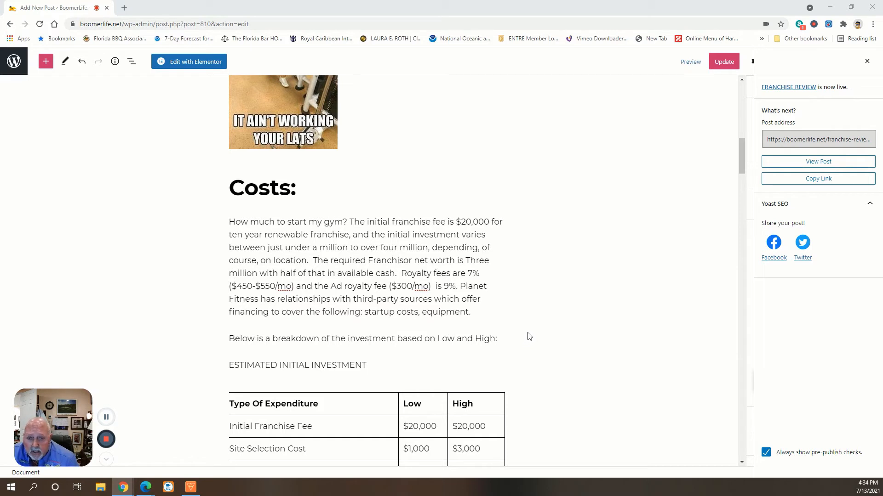
mouse_move(509, 312)
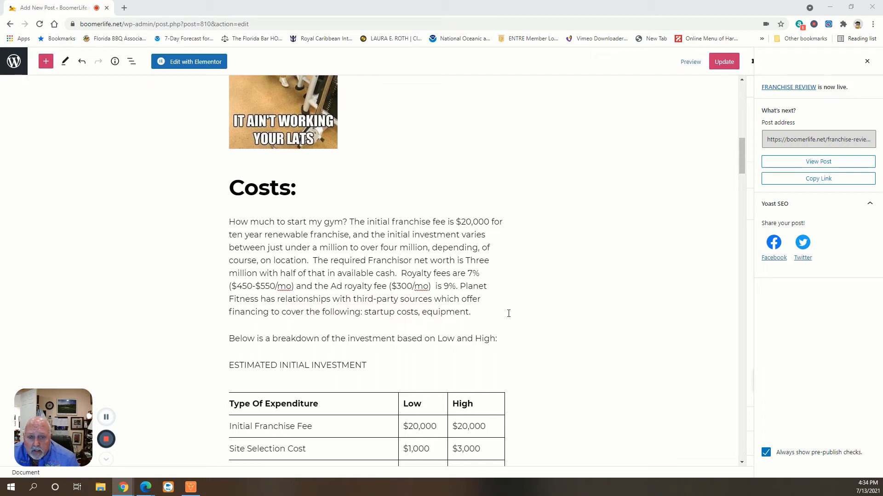
mouse_move(512, 316)
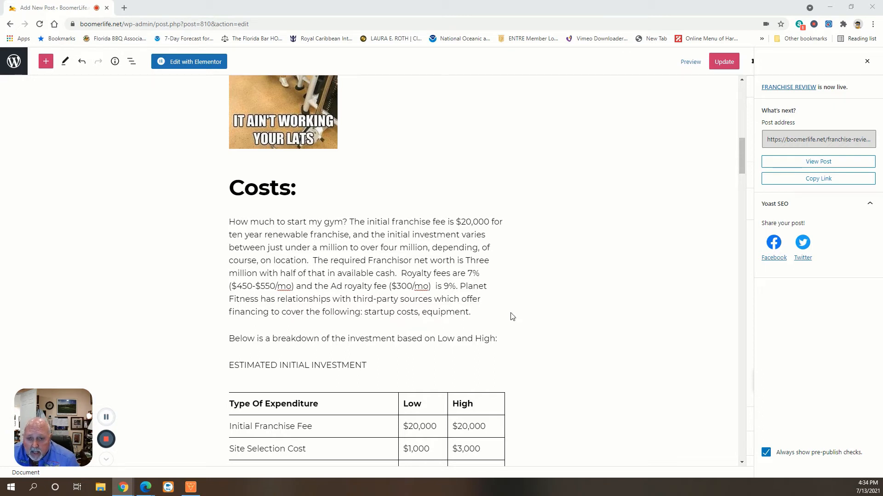
mouse_move(504, 307)
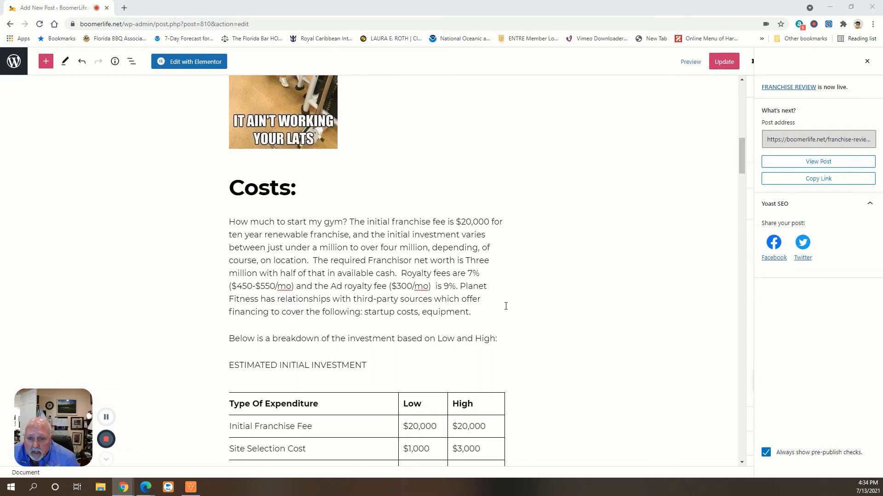
mouse_move(500, 315)
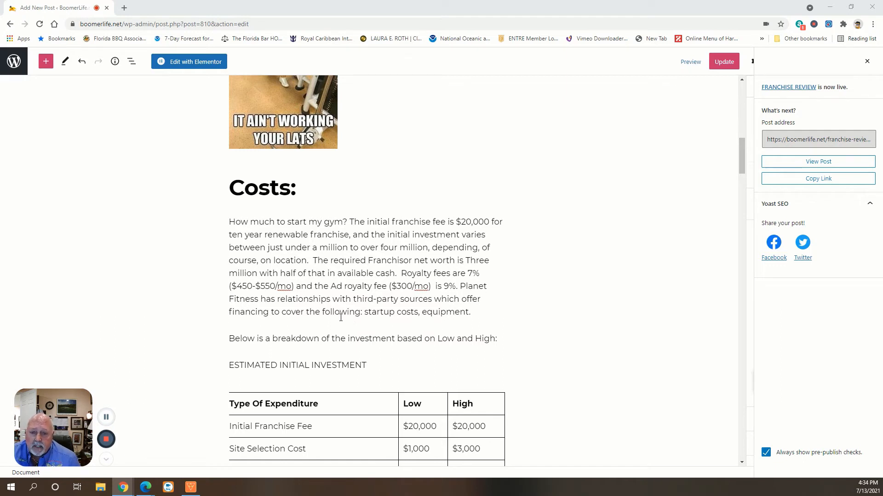
mouse_move(429, 336)
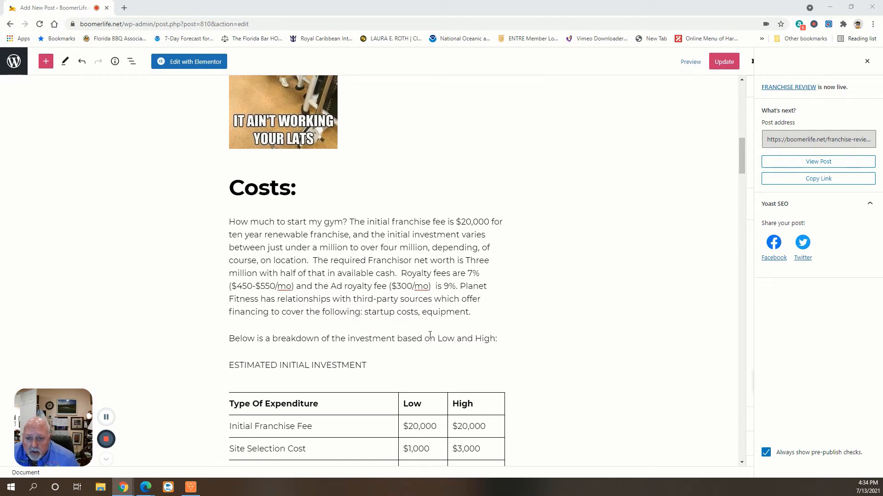
mouse_move(554, 374)
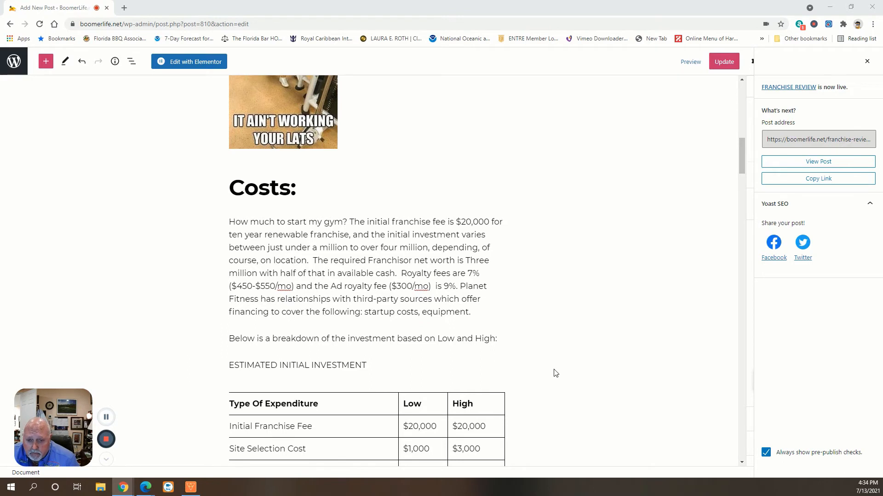
scroll("down", 3)
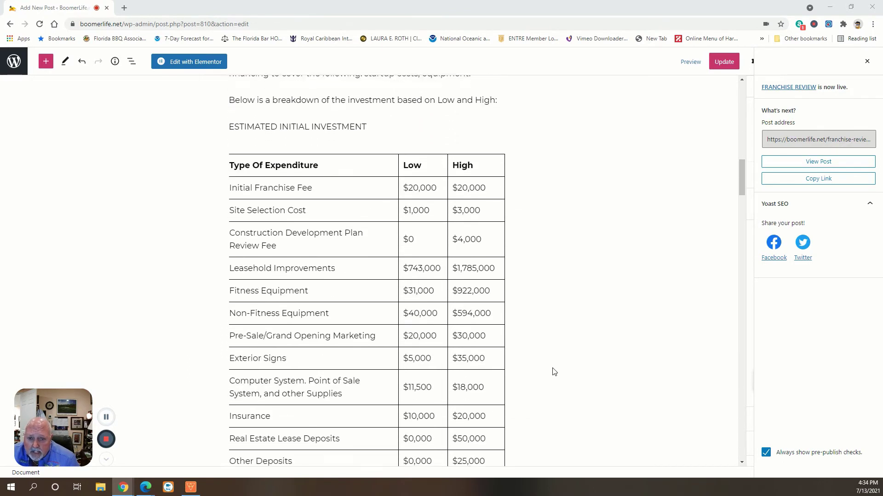
scroll("down", 3)
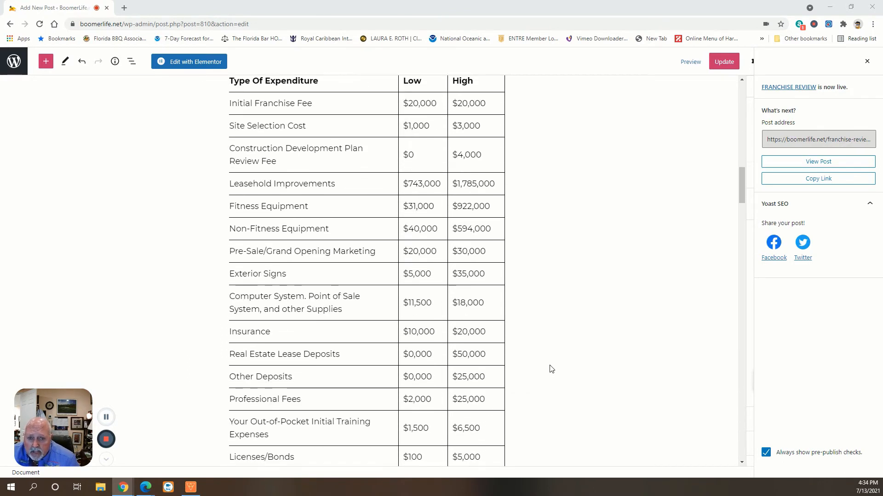
scroll("down", 3)
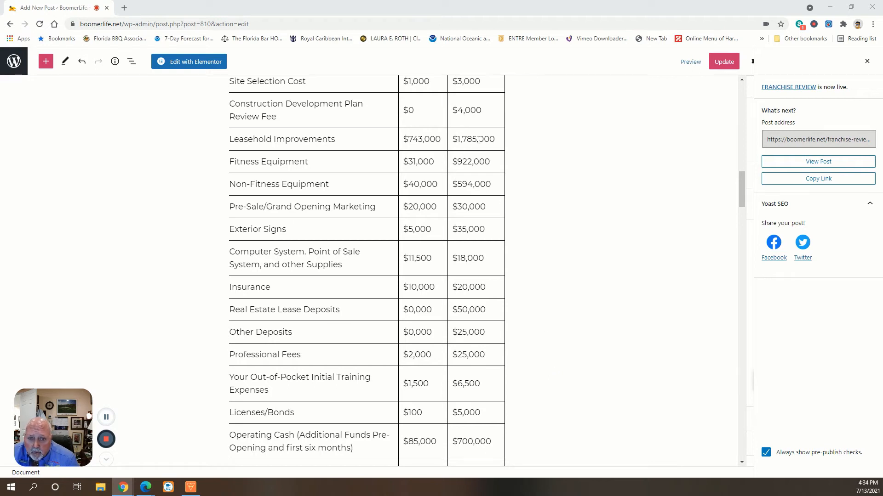
mouse_move(535, 268)
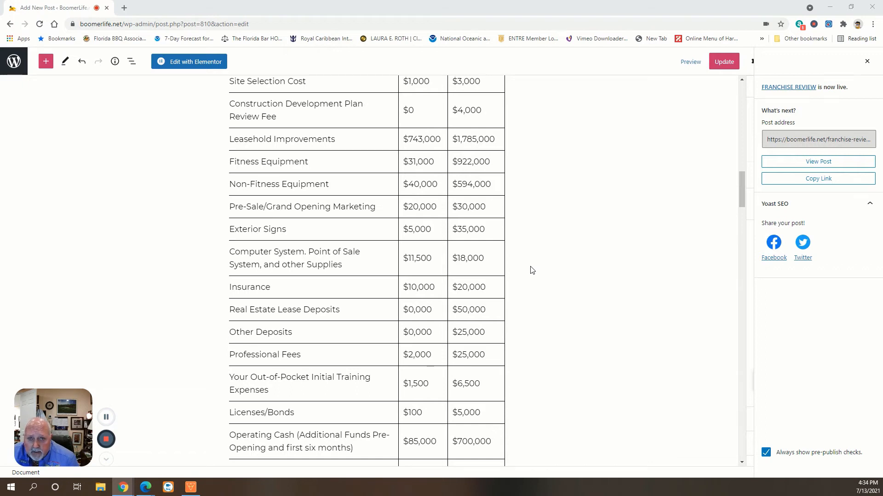
scroll("down", 3)
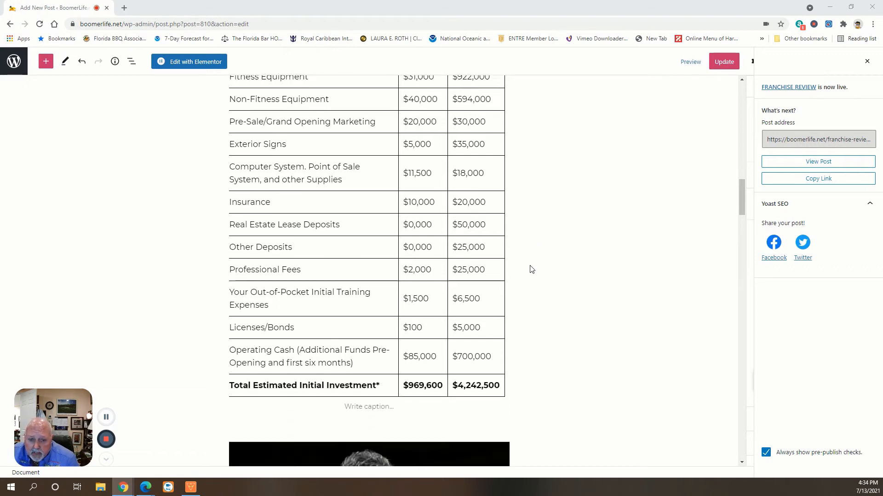
scroll("down", 3)
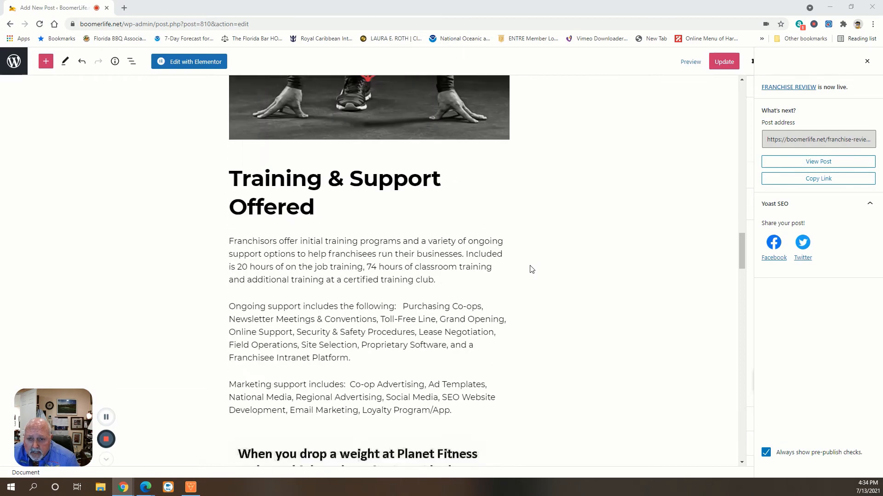
scroll("down", 3)
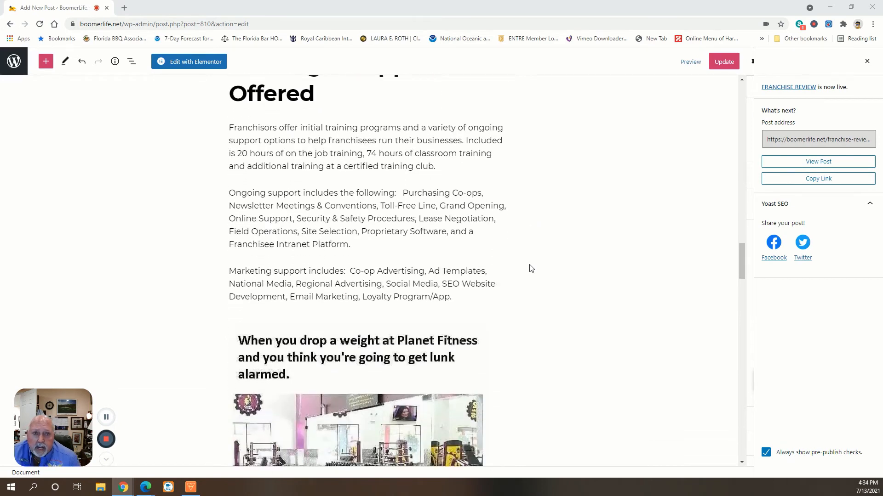
scroll("up", 3)
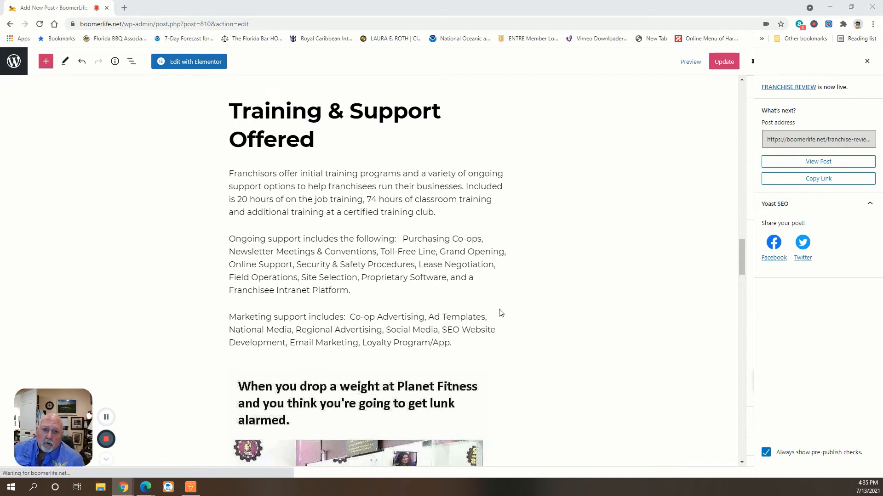
mouse_move(498, 312)
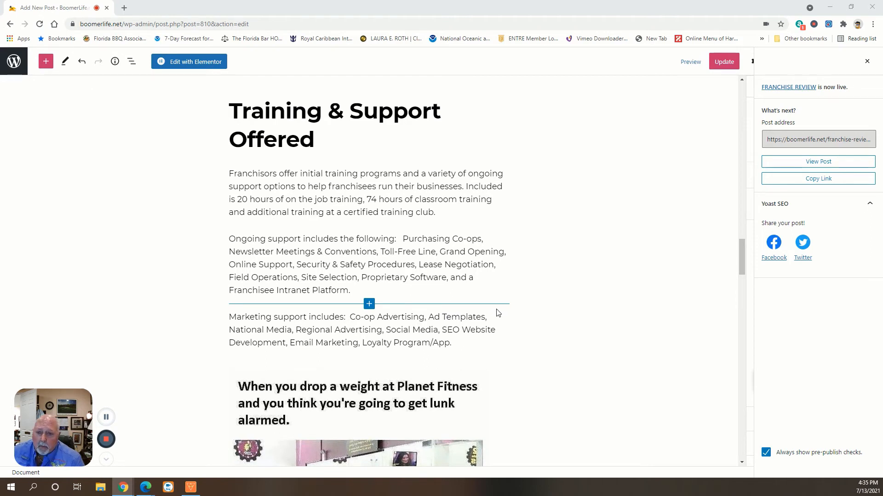
mouse_move(478, 360)
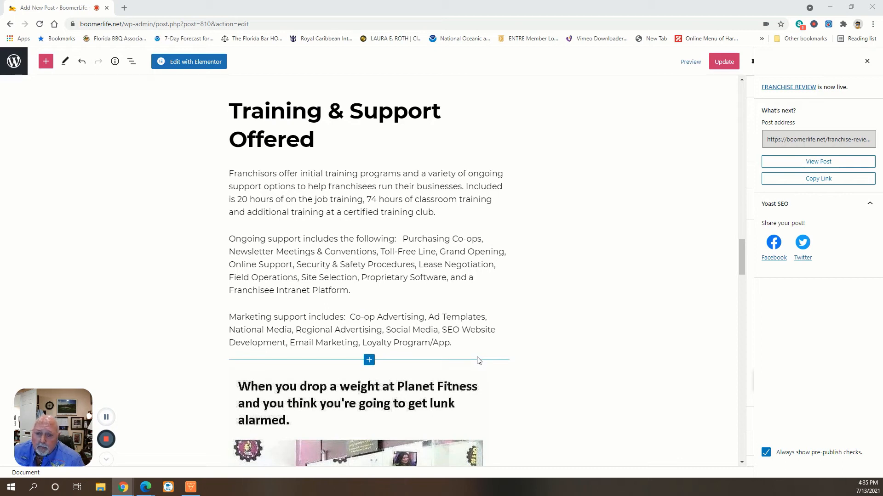
mouse_move(474, 361)
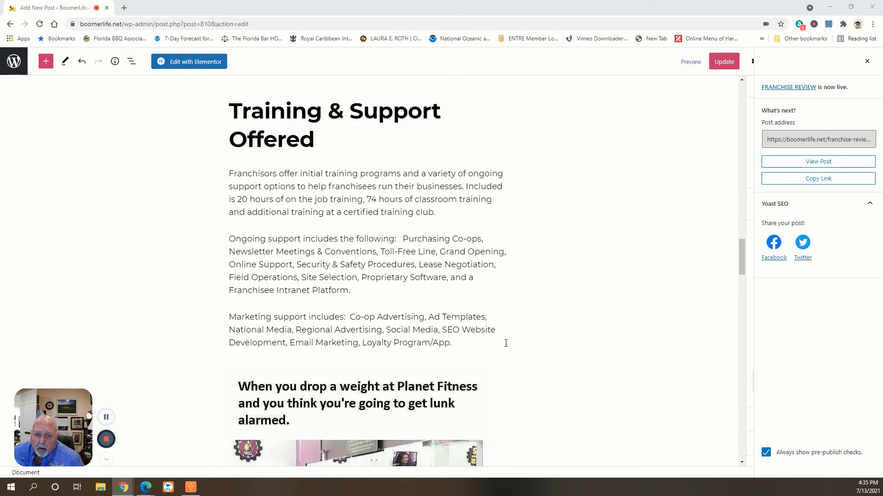
mouse_move(586, 348)
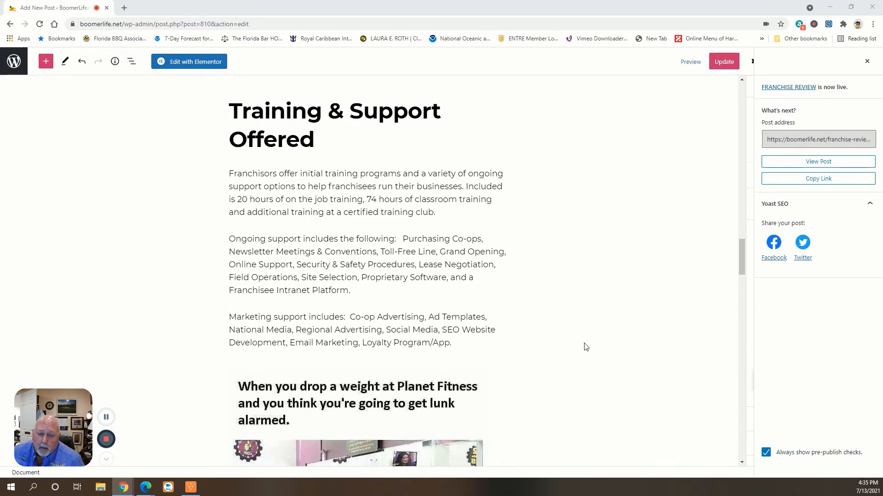
scroll("down", 3)
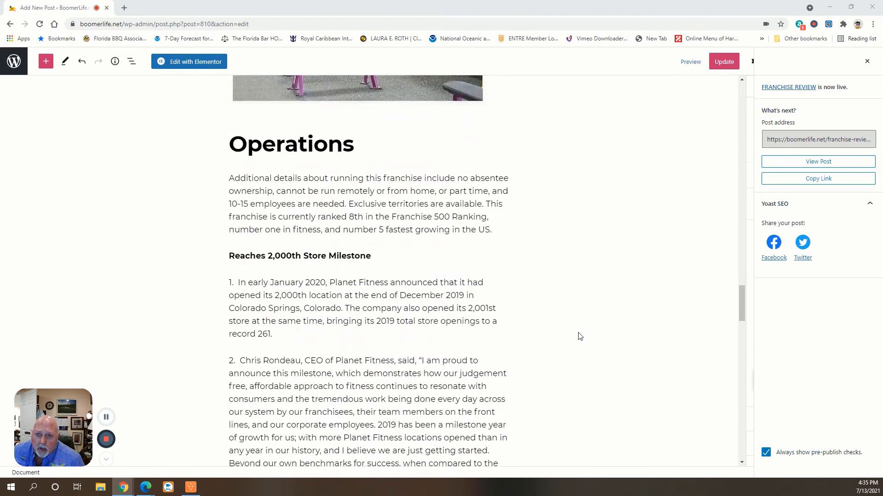
scroll("down", 3)
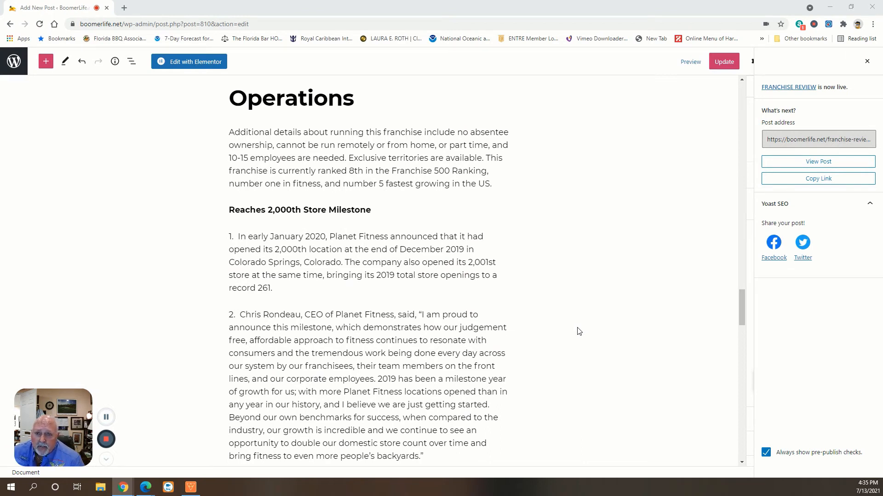
mouse_move(575, 327)
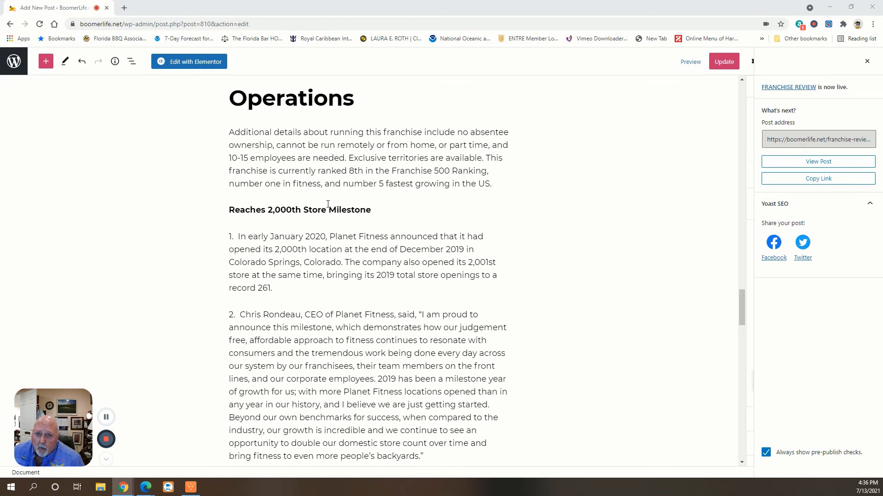
mouse_move(450, 204)
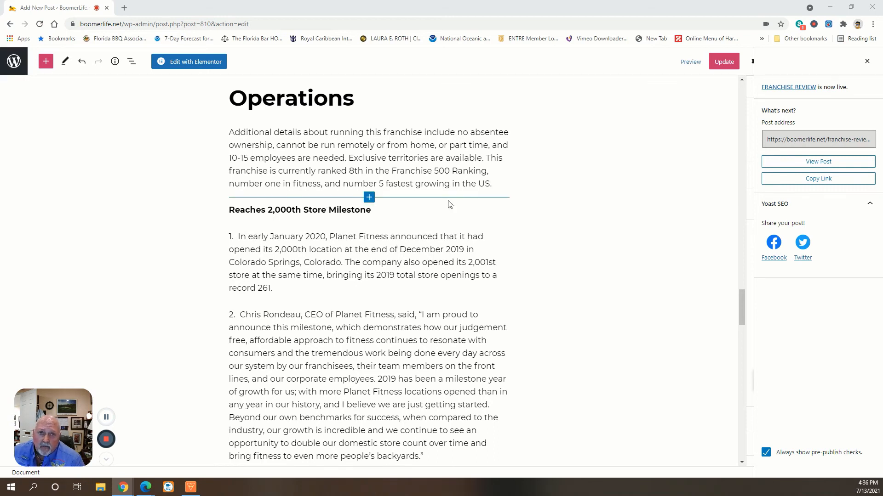
scroll("down", 3)
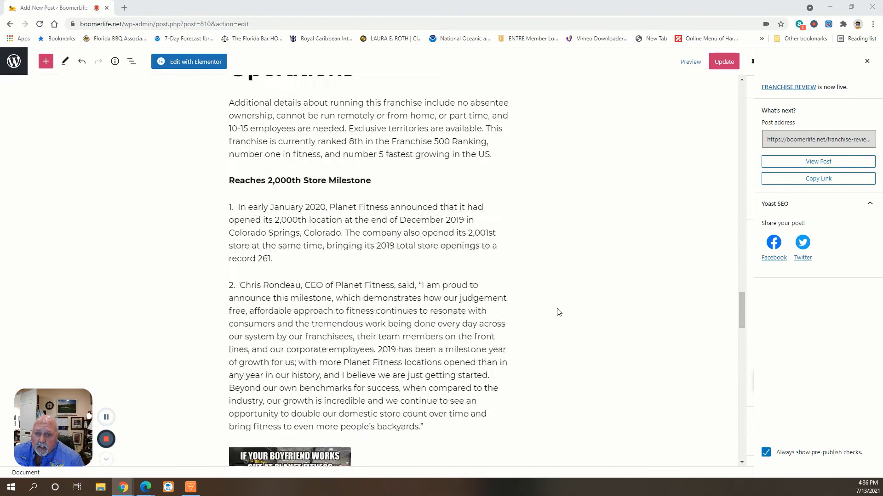
scroll("down", 3)
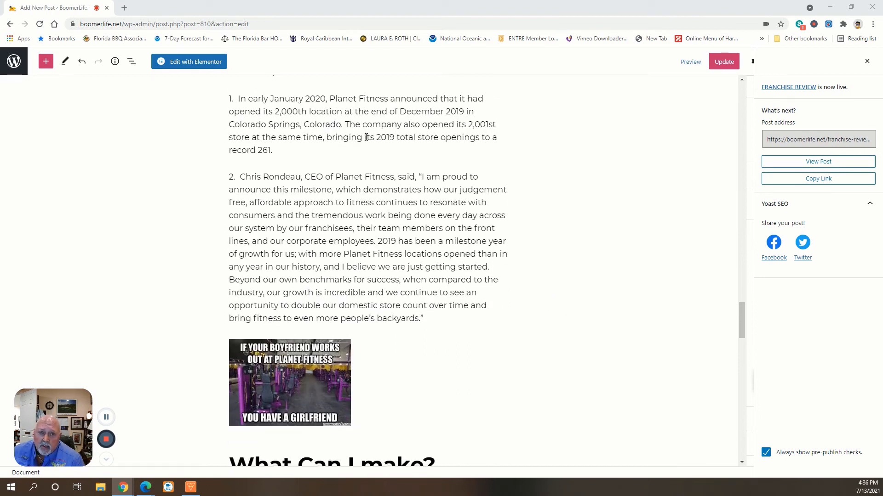
mouse_move(342, 211)
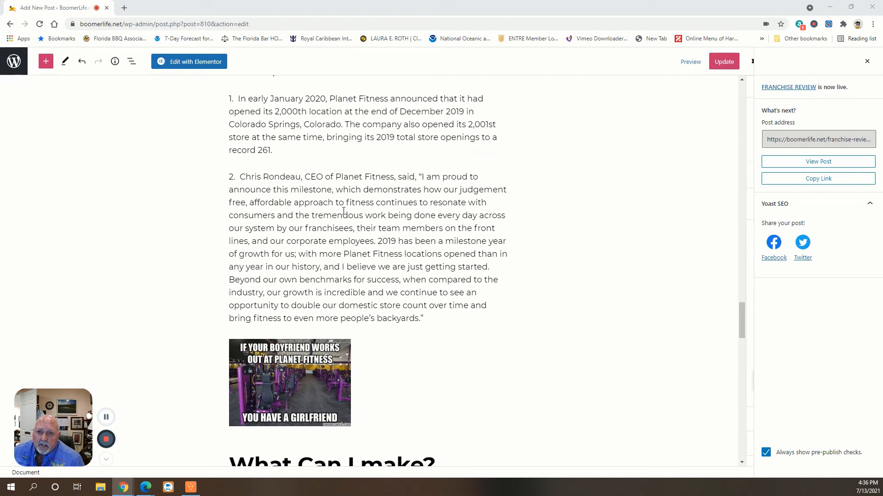
mouse_move(511, 259)
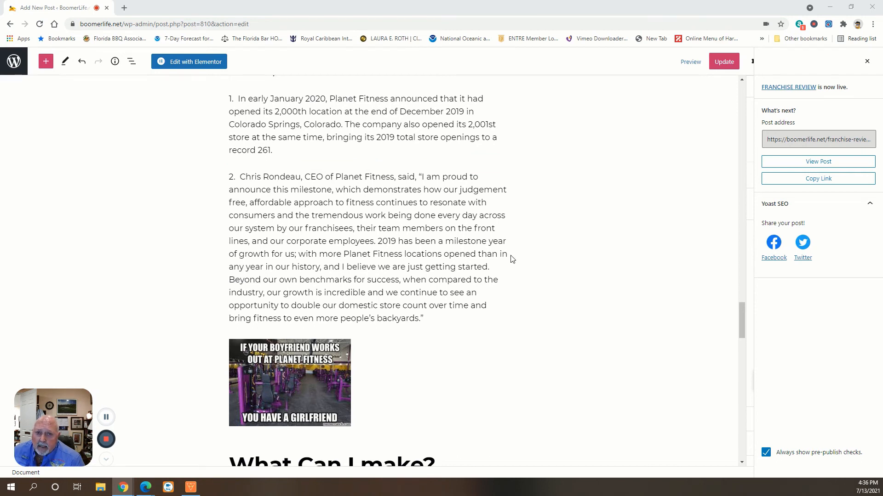
scroll("down", 3)
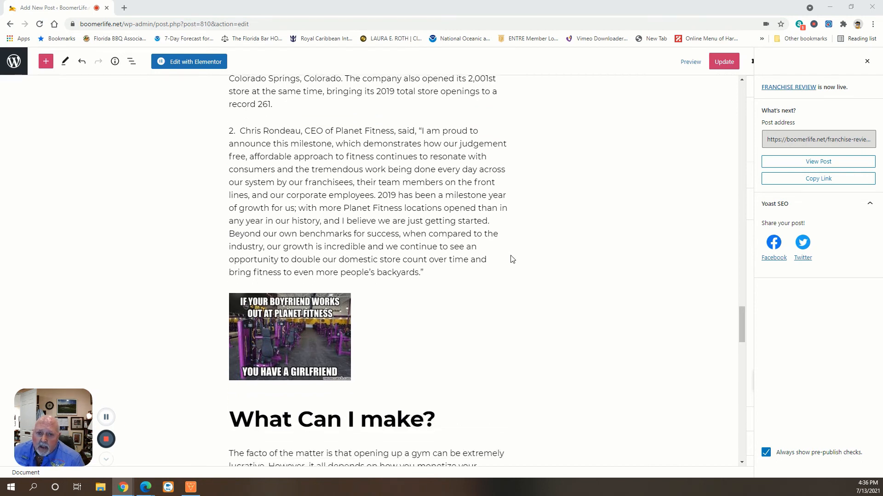
mouse_move(528, 270)
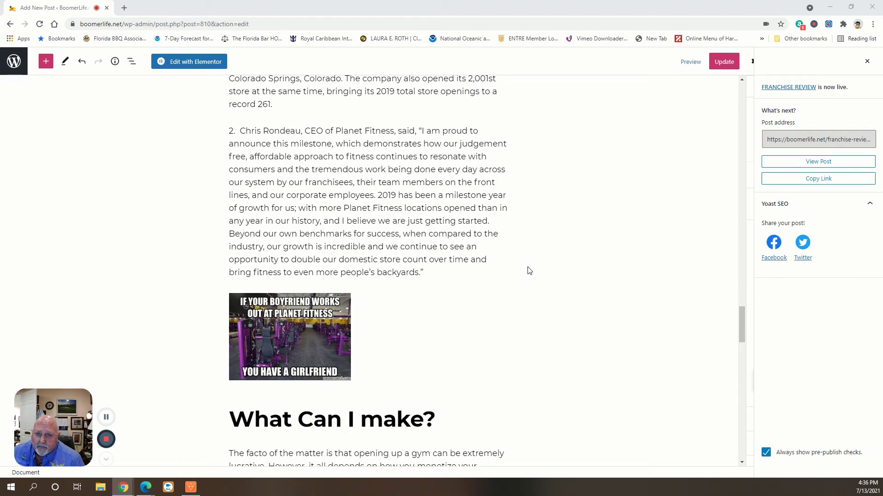
scroll("down", 3)
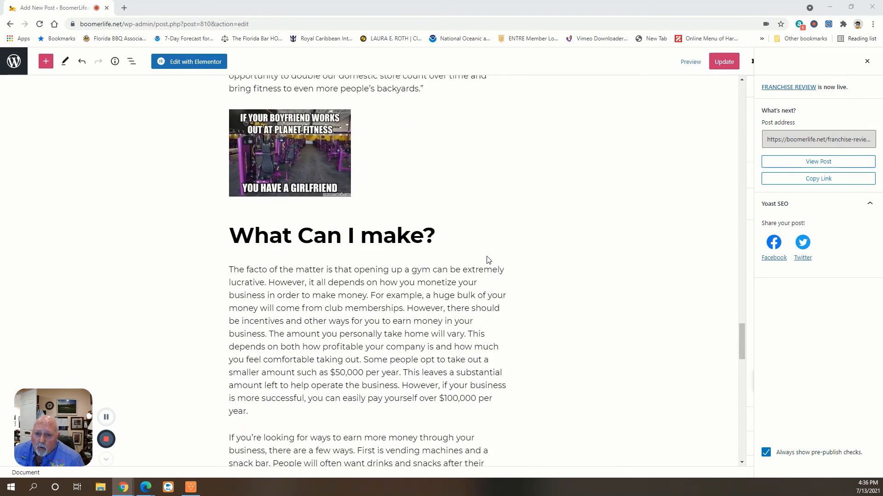
scroll("down", 3)
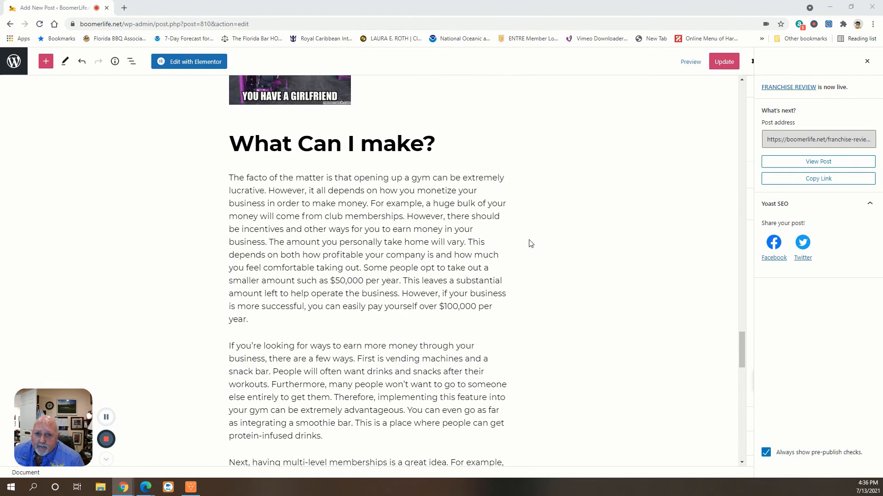
mouse_move(525, 247)
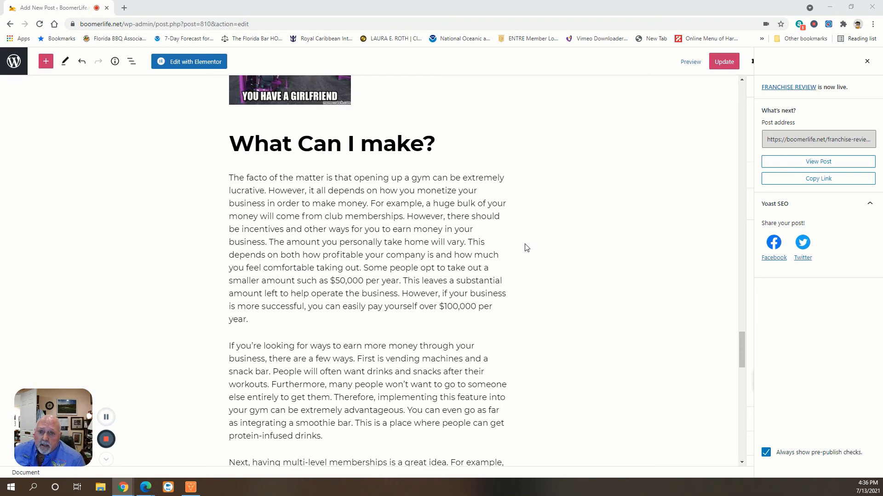
mouse_move(425, 259)
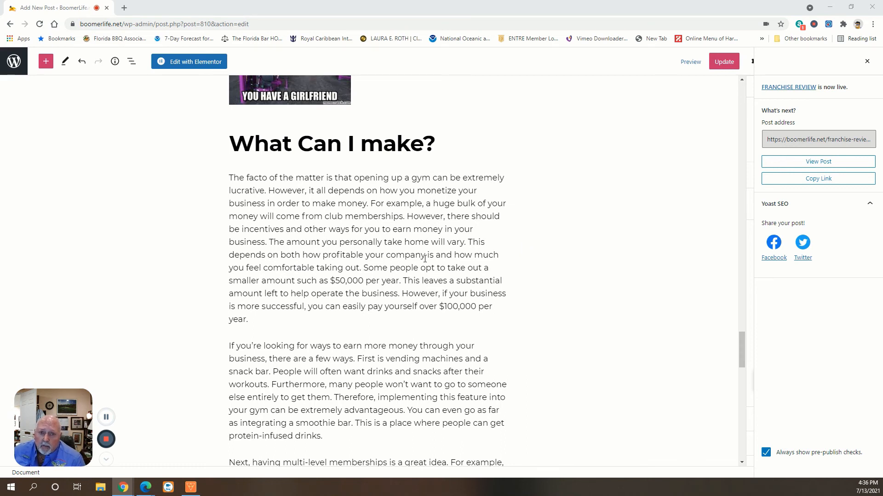
mouse_move(297, 242)
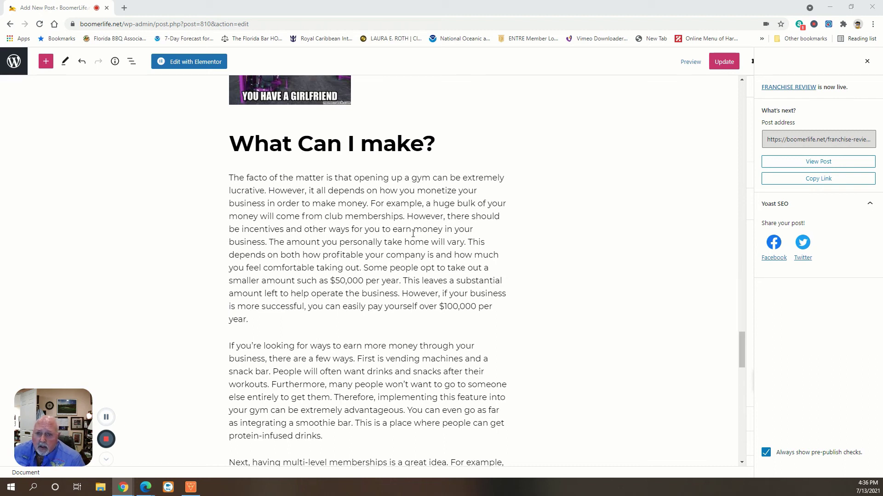
mouse_move(390, 241)
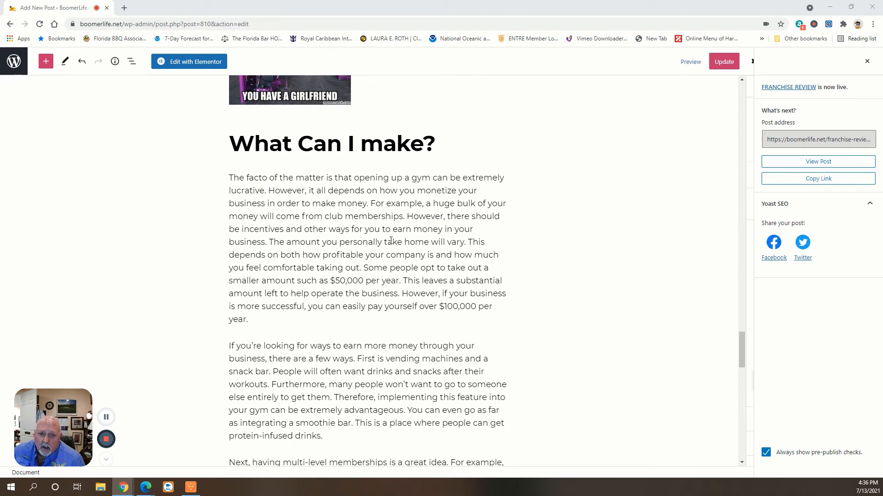
mouse_move(282, 266)
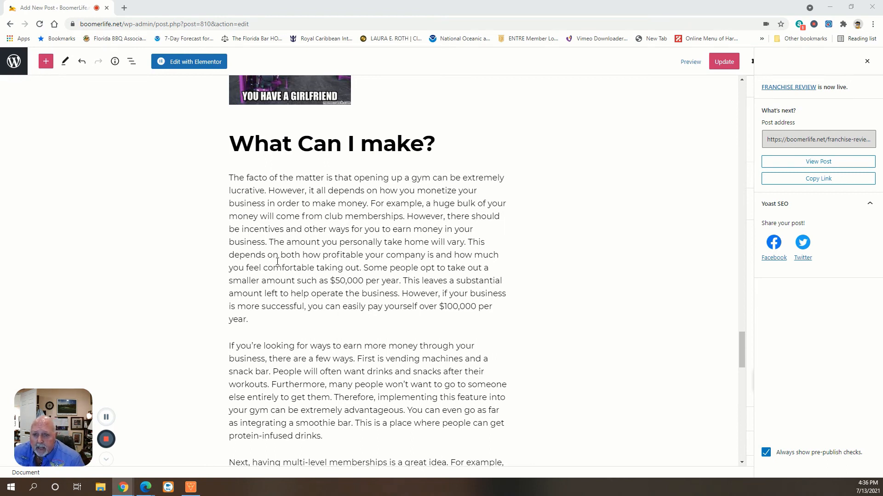
mouse_move(375, 277)
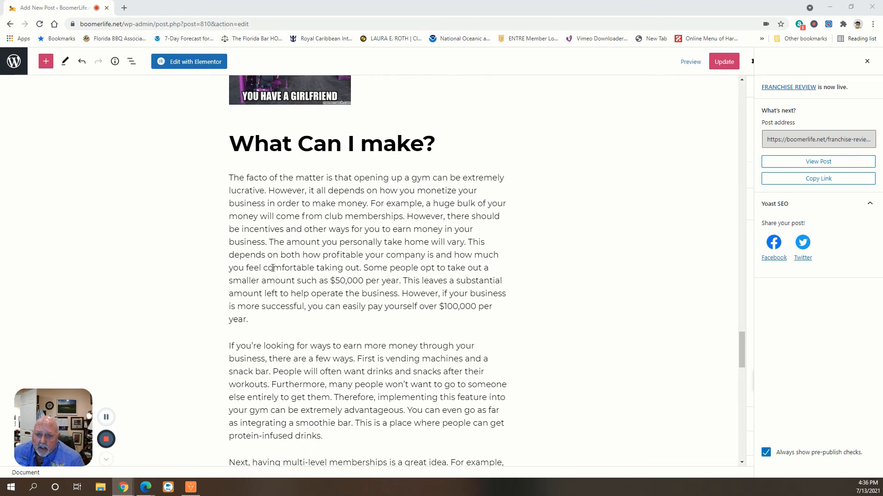
mouse_move(403, 288)
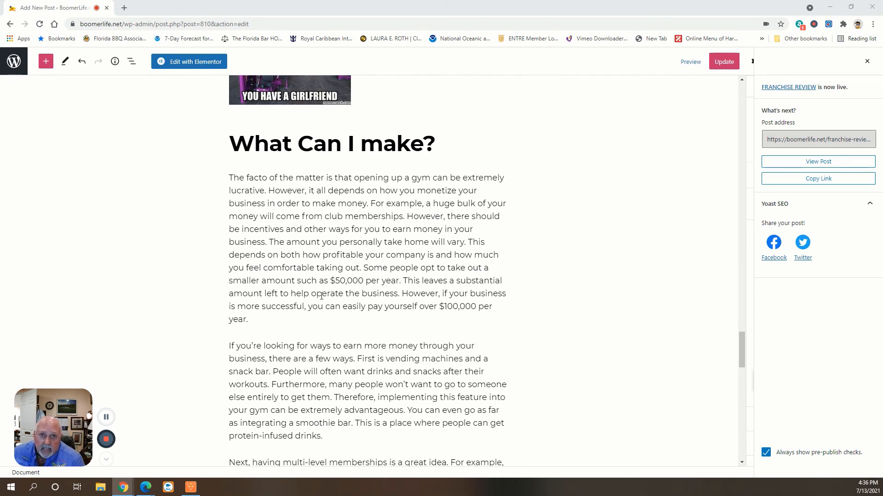
mouse_move(371, 304)
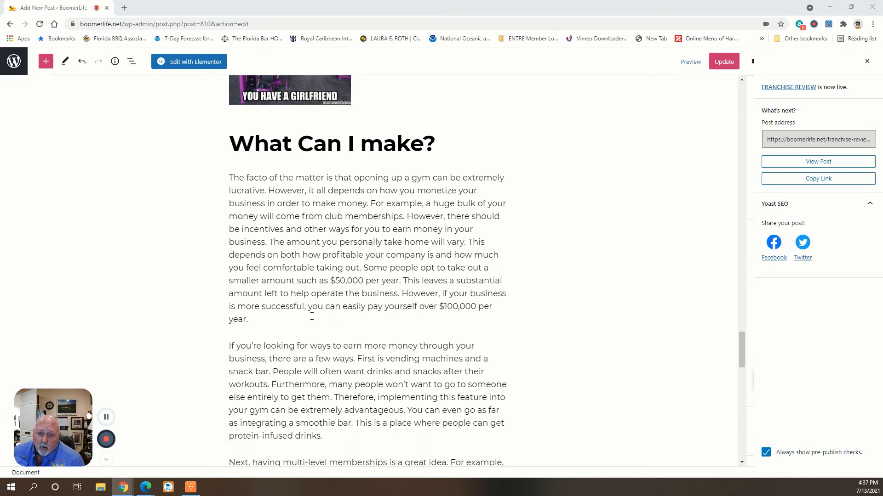
mouse_move(374, 285)
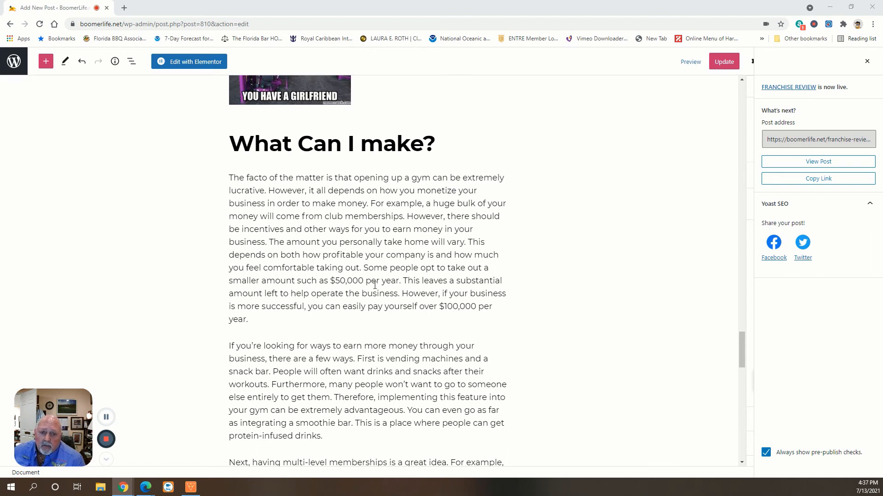
scroll("down", 3)
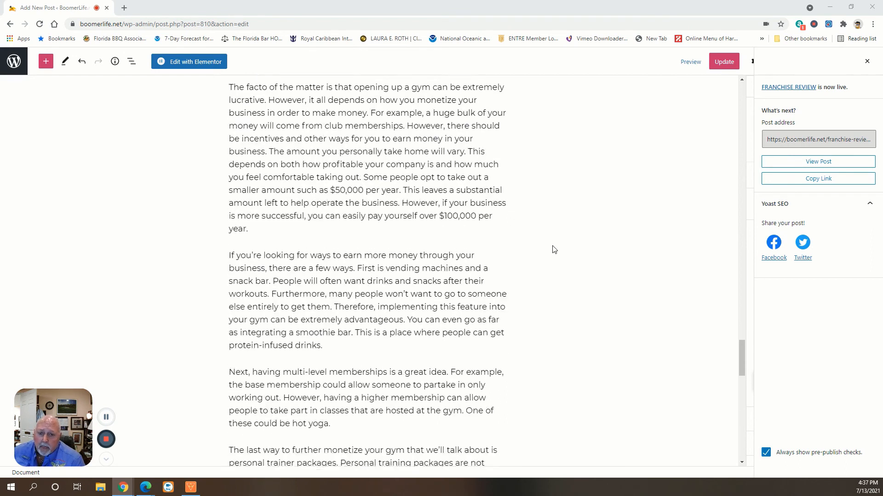
scroll("down", 3)
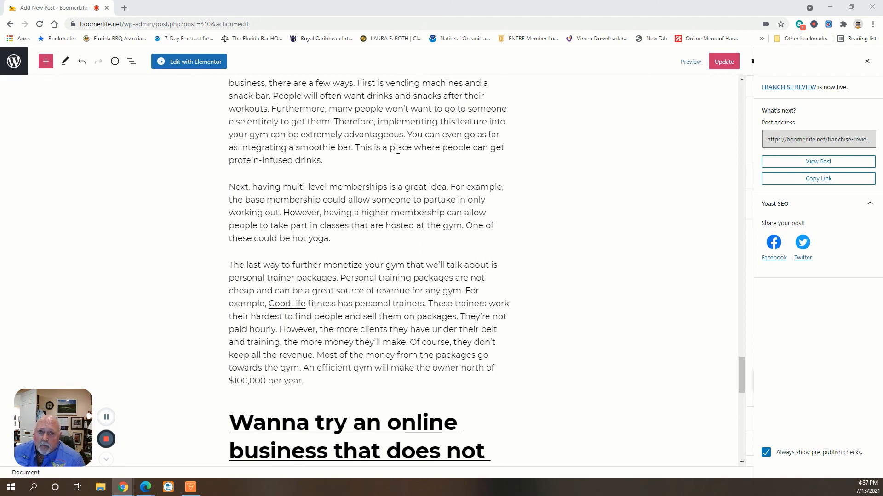
mouse_move(475, 194)
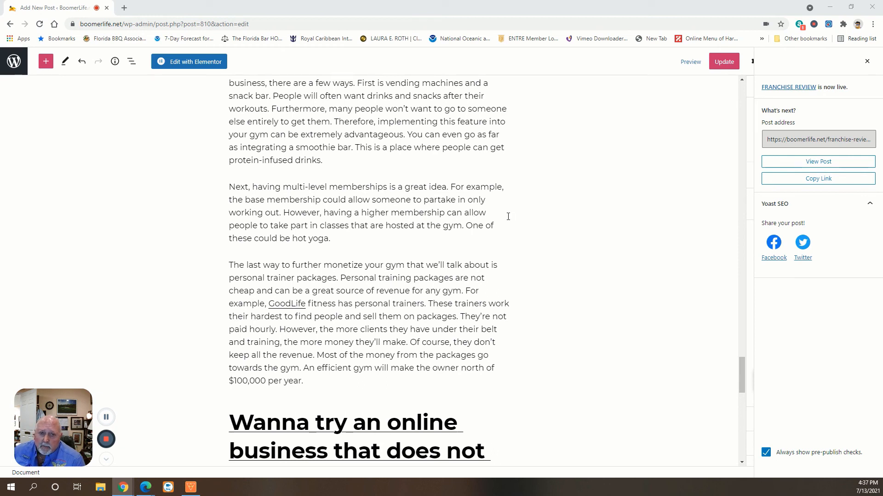
scroll("down", 3)
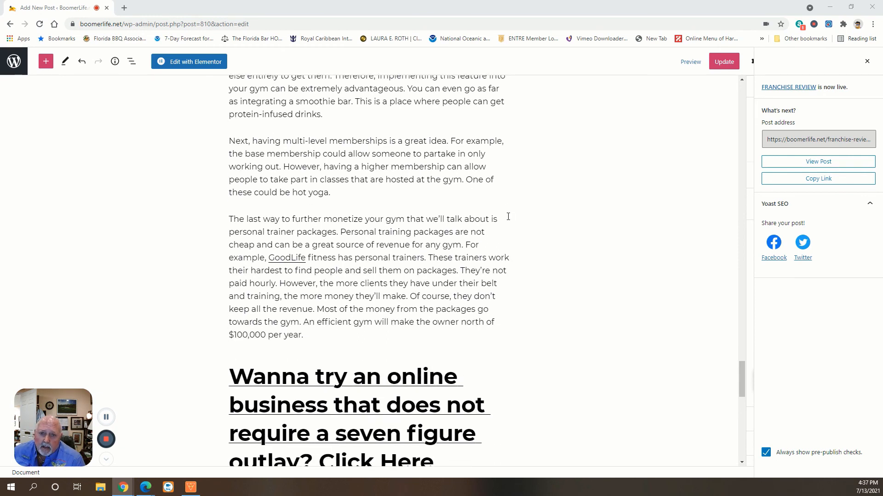
scroll("down", 3)
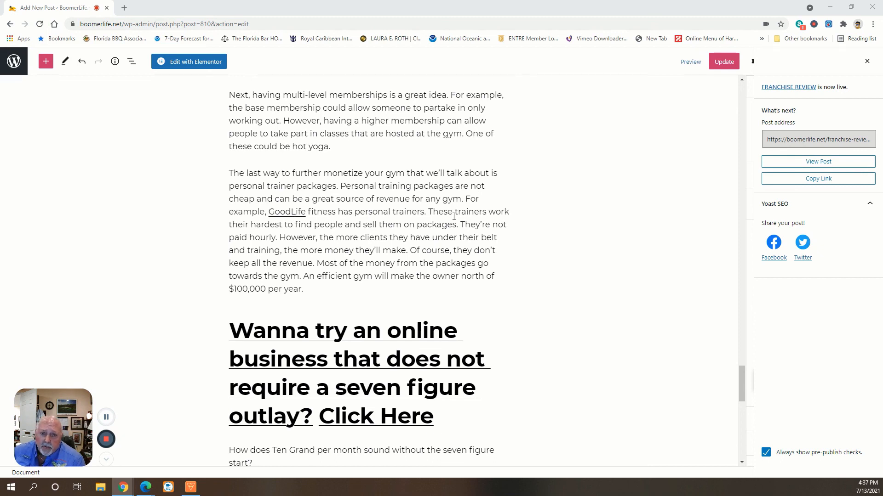
mouse_move(497, 254)
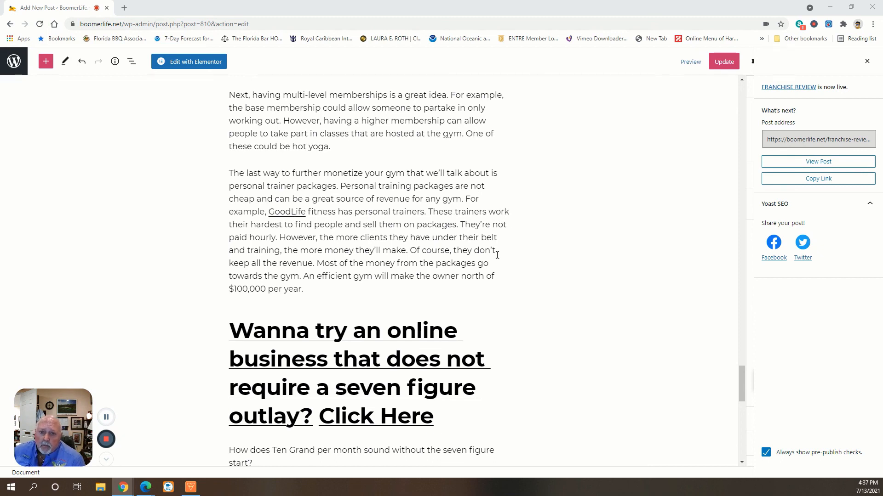
mouse_move(534, 257)
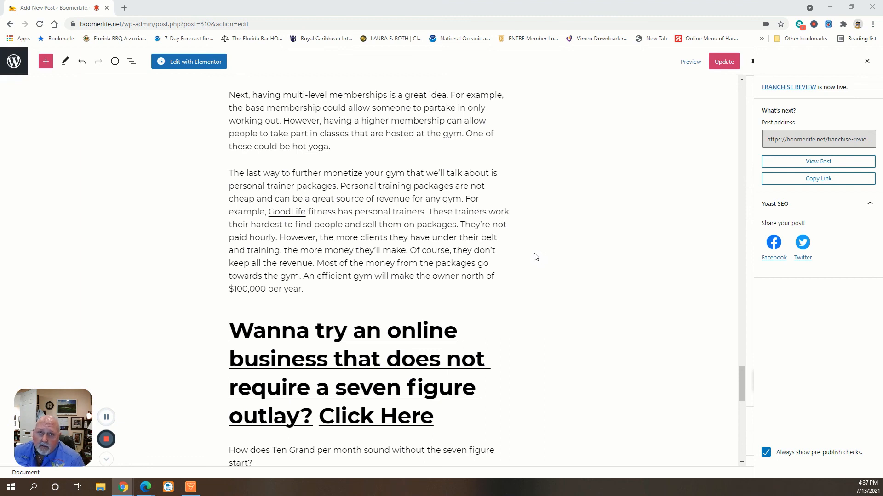
mouse_move(557, 265)
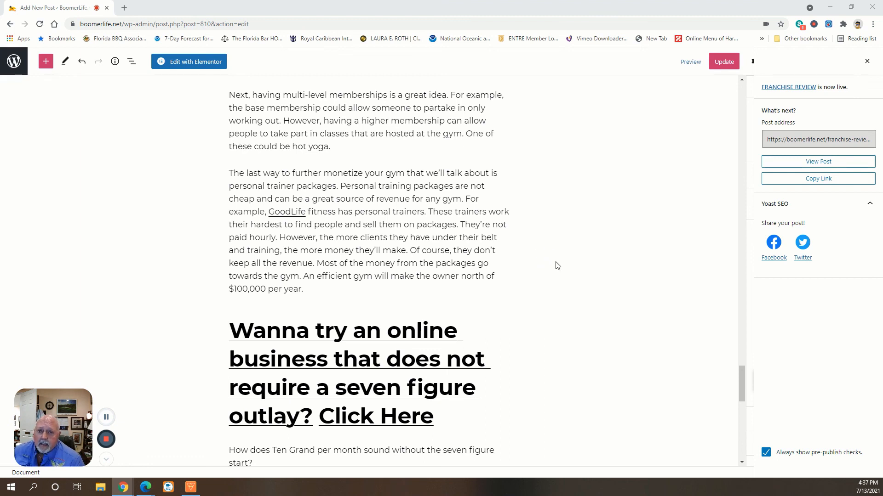
mouse_move(550, 254)
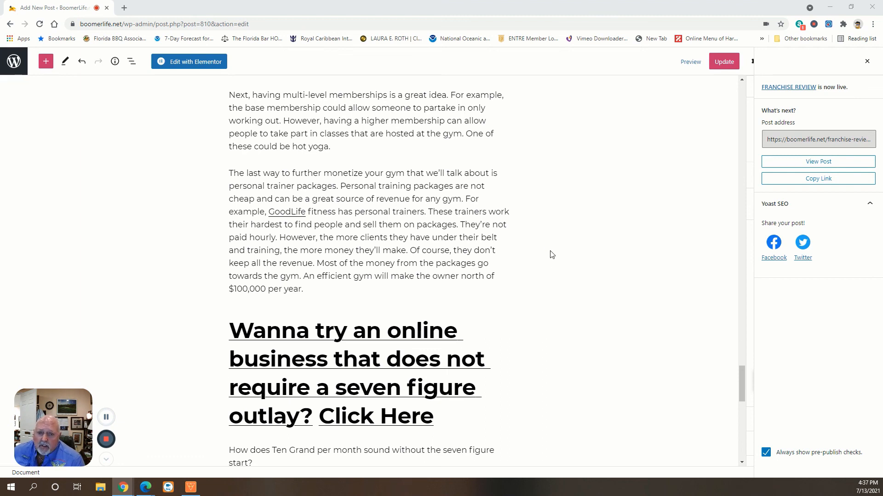
mouse_move(566, 268)
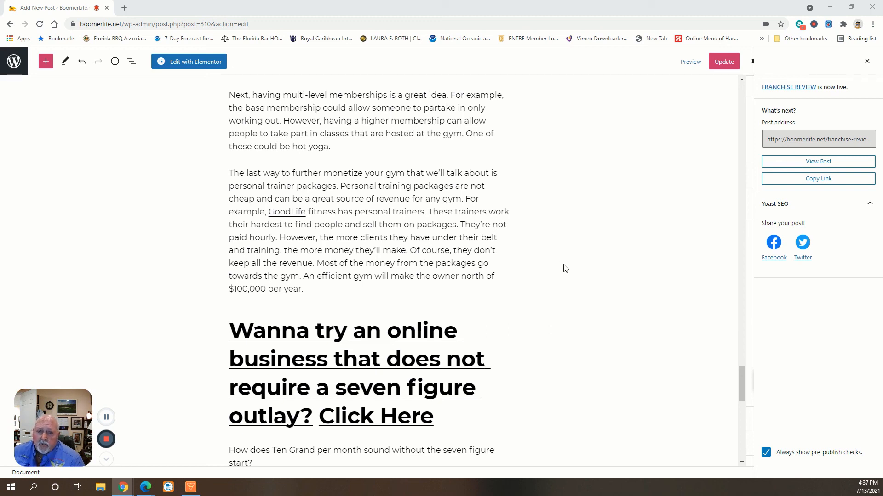
mouse_move(540, 267)
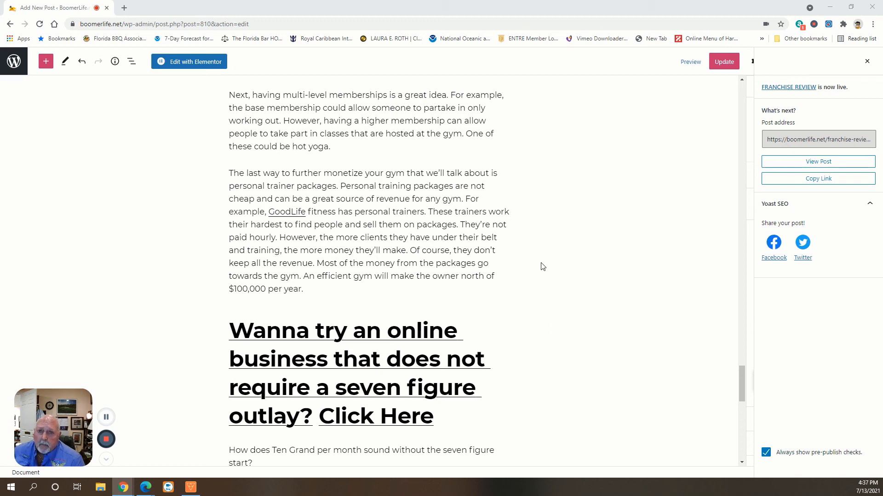
mouse_move(596, 189)
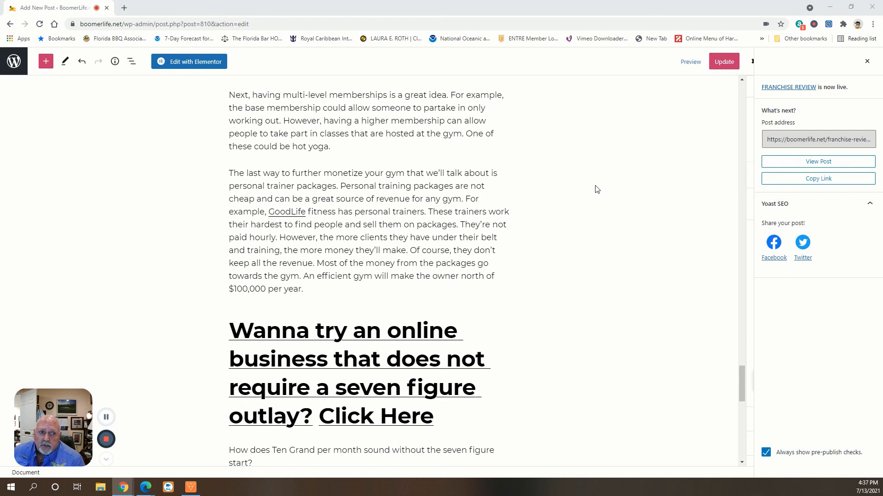
mouse_move(583, 194)
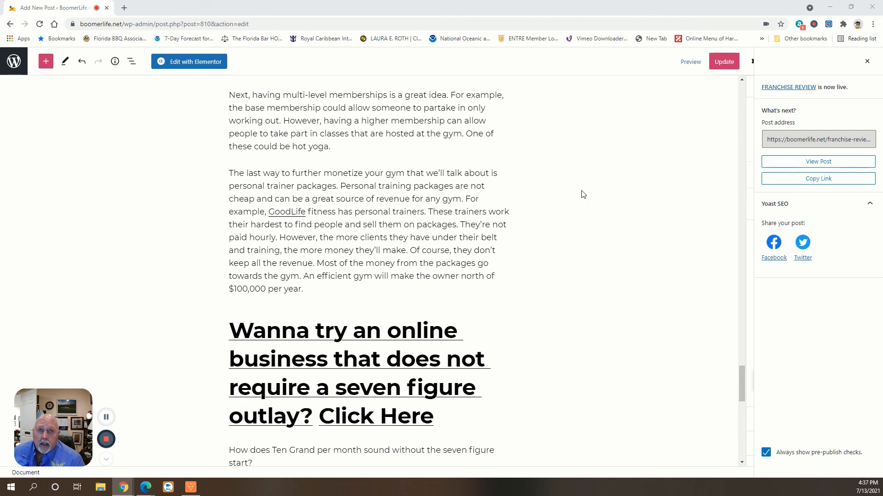
mouse_move(561, 188)
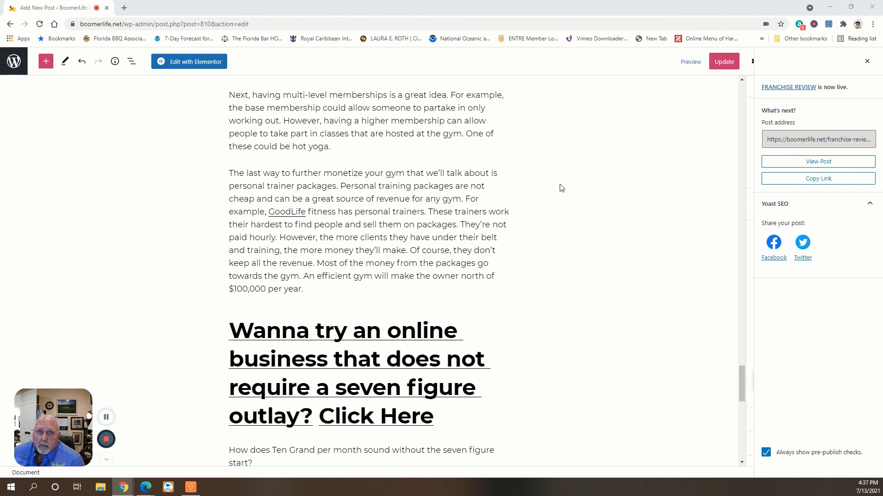
mouse_move(597, 202)
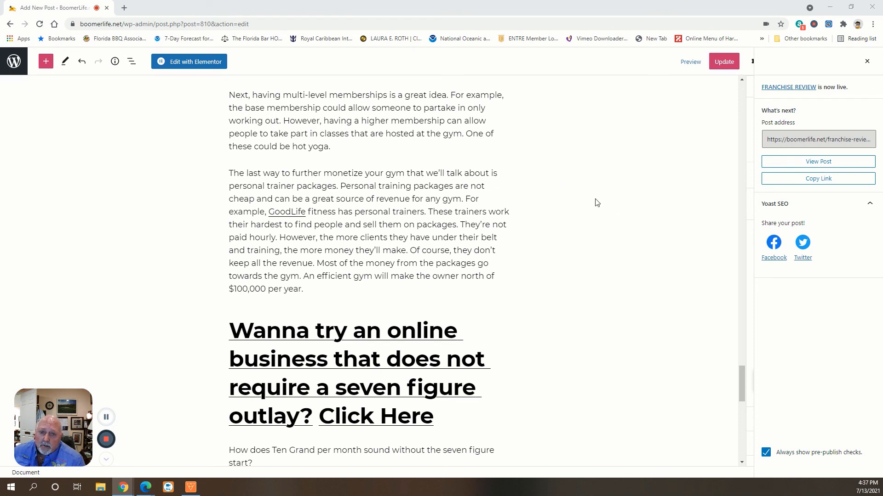
mouse_move(623, 255)
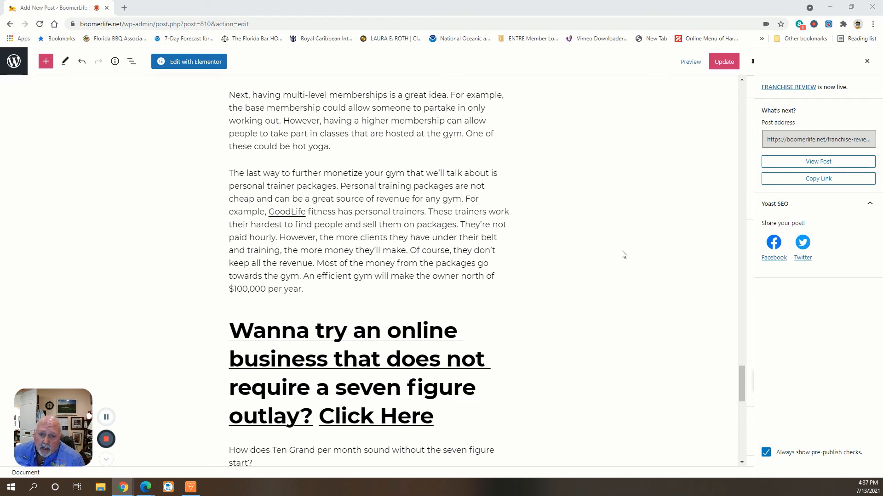
mouse_move(607, 292)
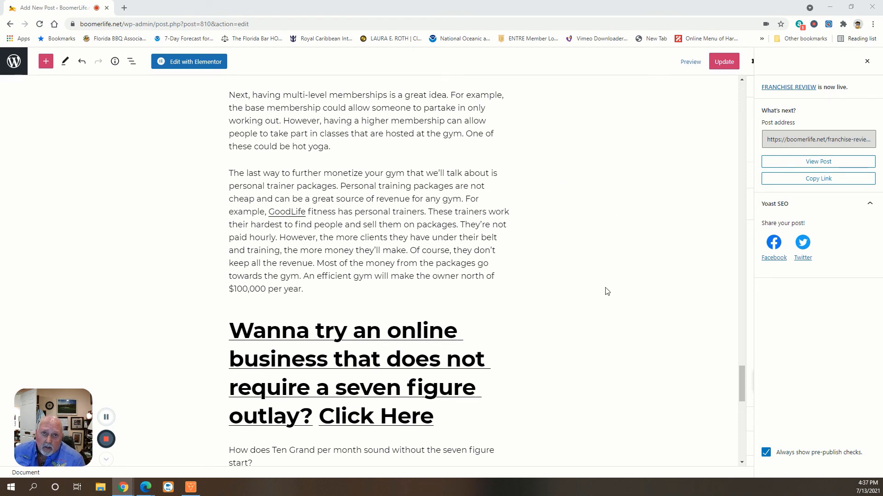
mouse_move(345, 400)
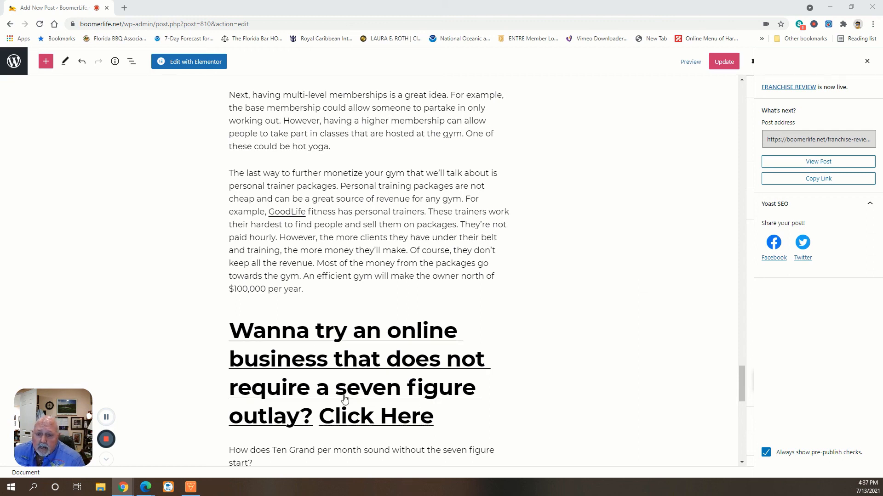
mouse_move(601, 300)
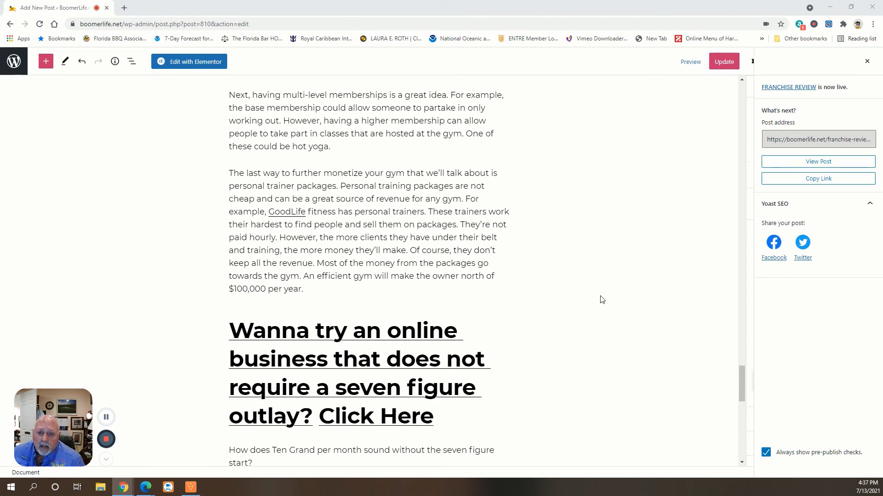
mouse_move(597, 310)
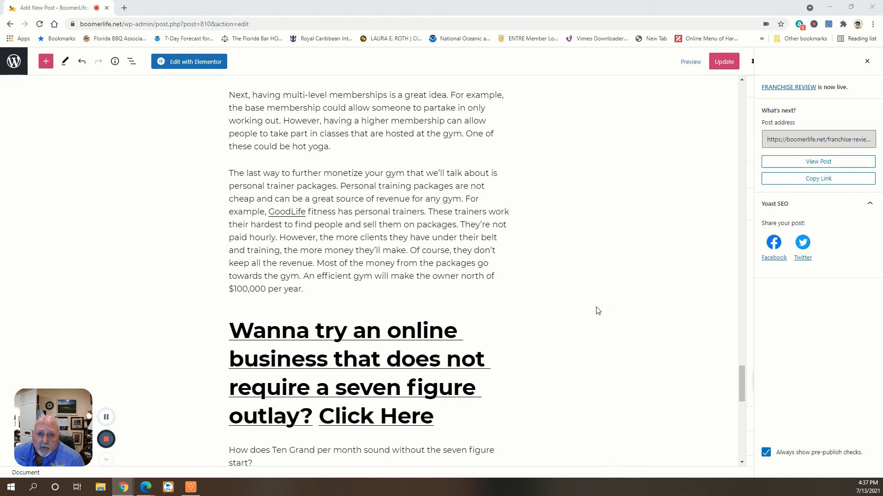
mouse_move(674, 278)
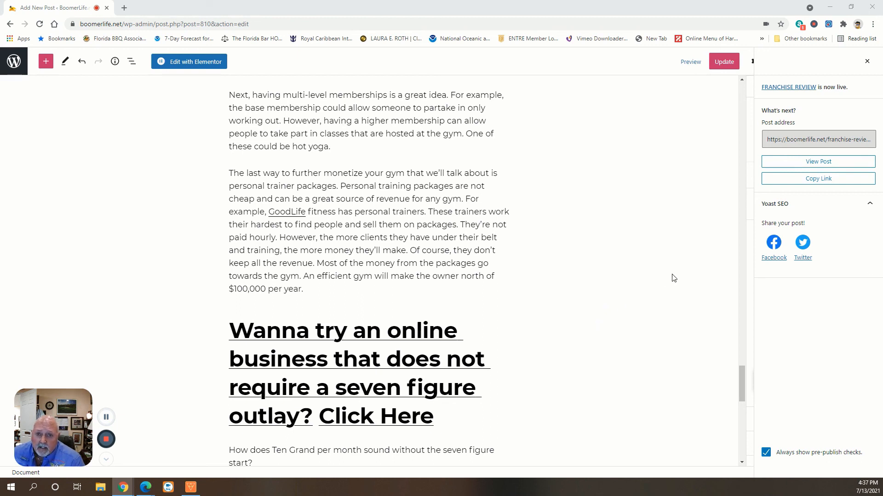
mouse_move(422, 374)
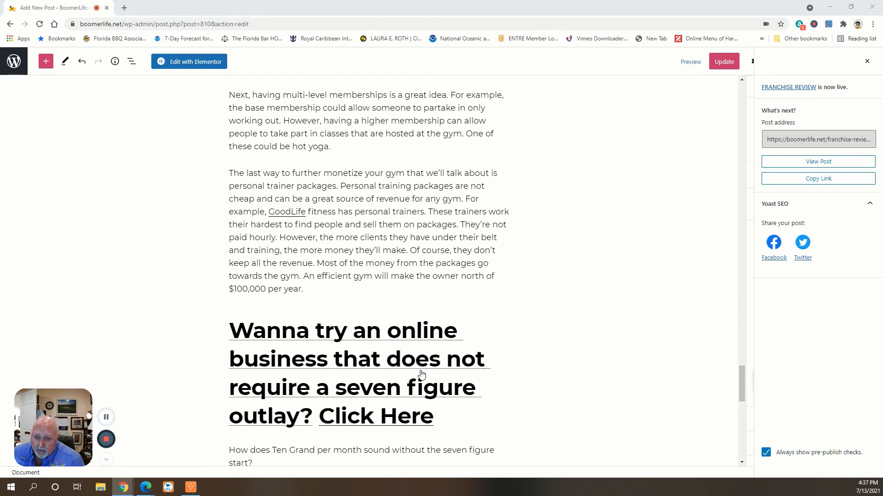
mouse_move(106, 440)
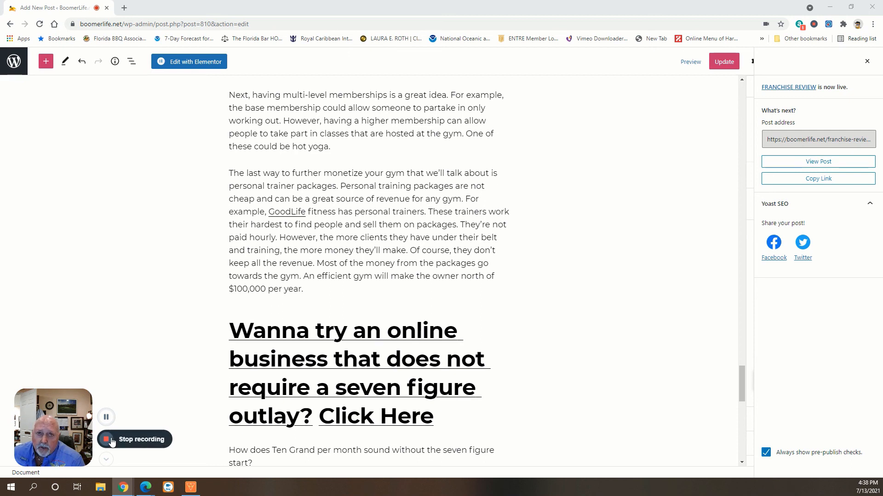